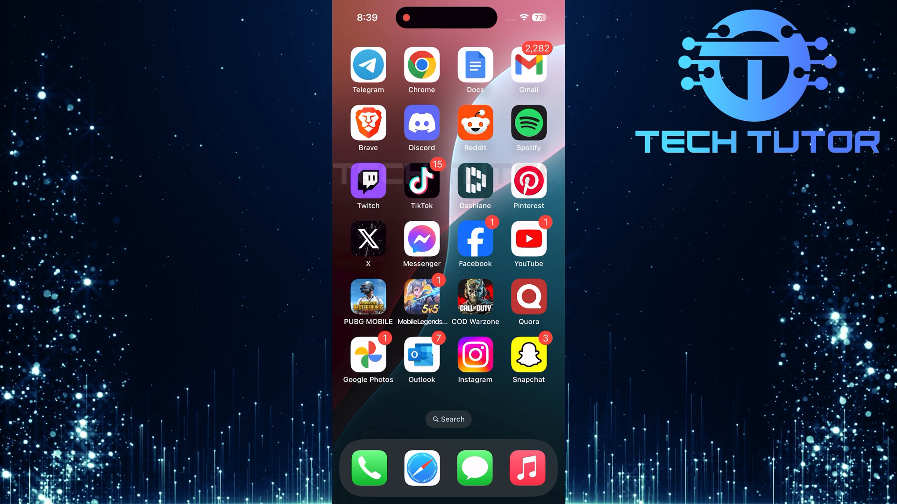
# Step: Launch Instagram from the home screen to reach the home feed
pyautogui.click(474, 355)
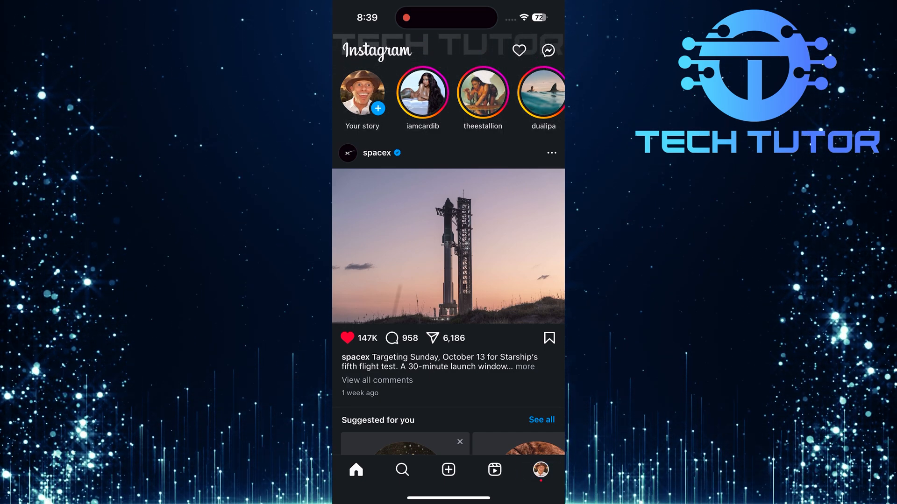
# Step: Go to my profile and reach the Meta Accounts Center settings
pyautogui.click(538, 470)
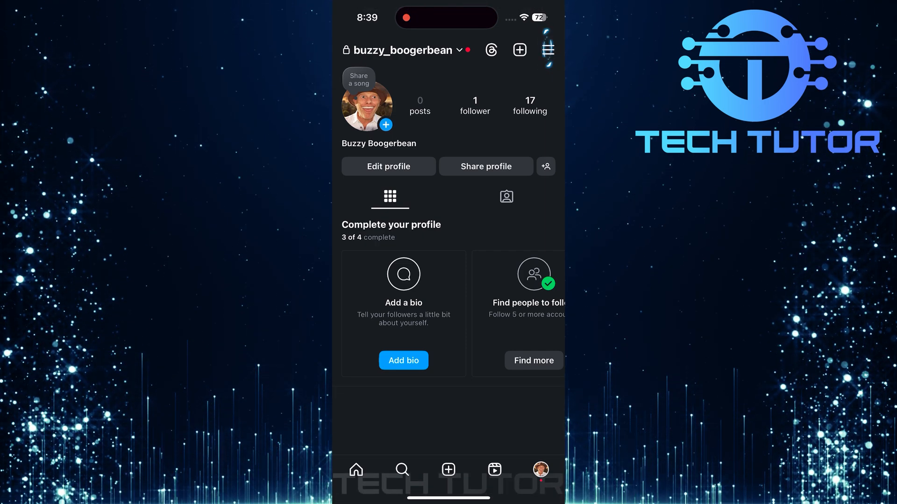
pyautogui.click(546, 50)
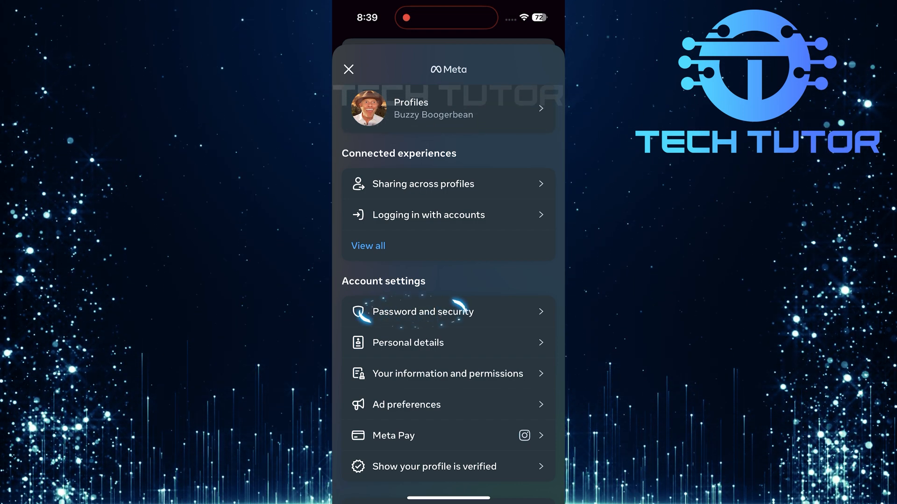
# Step: Reach Account login activity via Password and security, listing iPhone and Samsung Galaxy logins
pyautogui.click(421, 311)
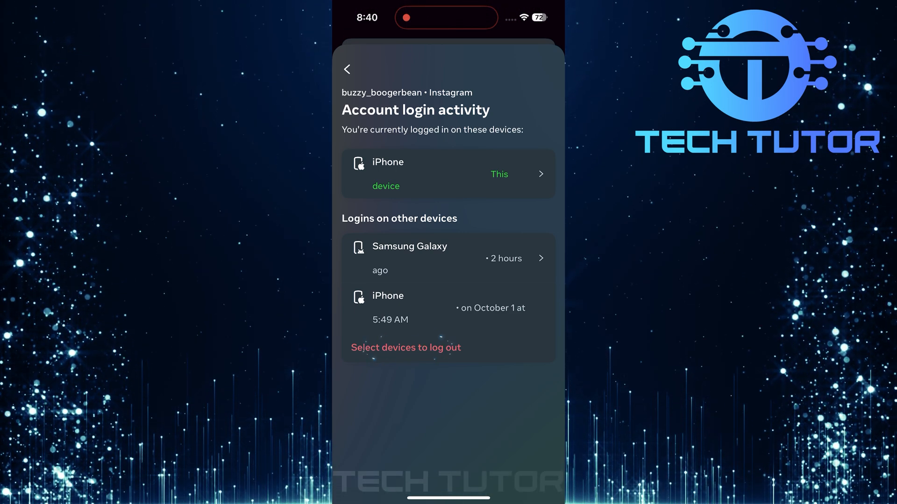
# Step: Select the Samsung Galaxy login as the one device to log out
pyautogui.click(404, 347)
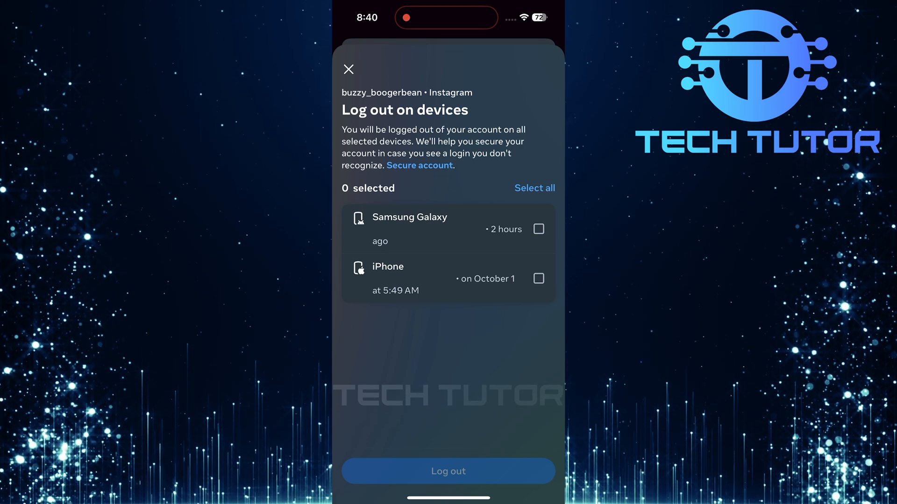
pyautogui.click(536, 229)
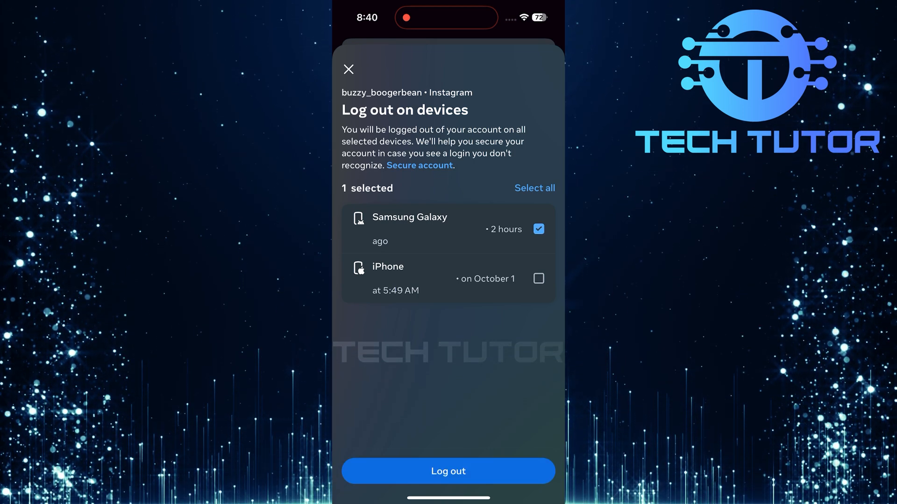